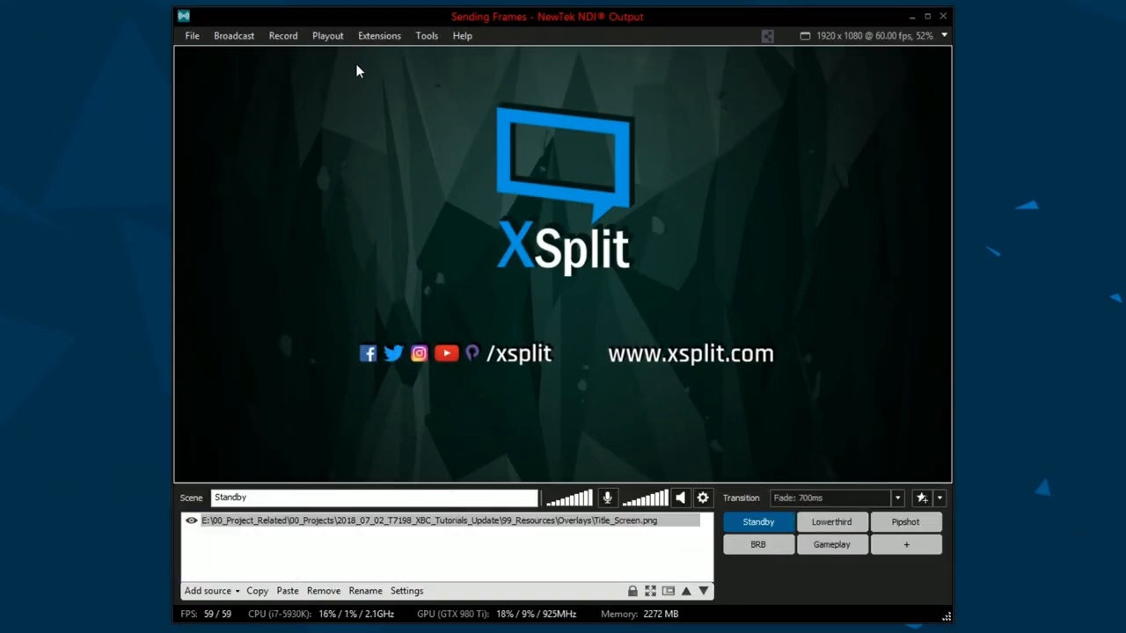
Step: Switch back to the Standby scene and show it in a new projector window
click(831, 543)
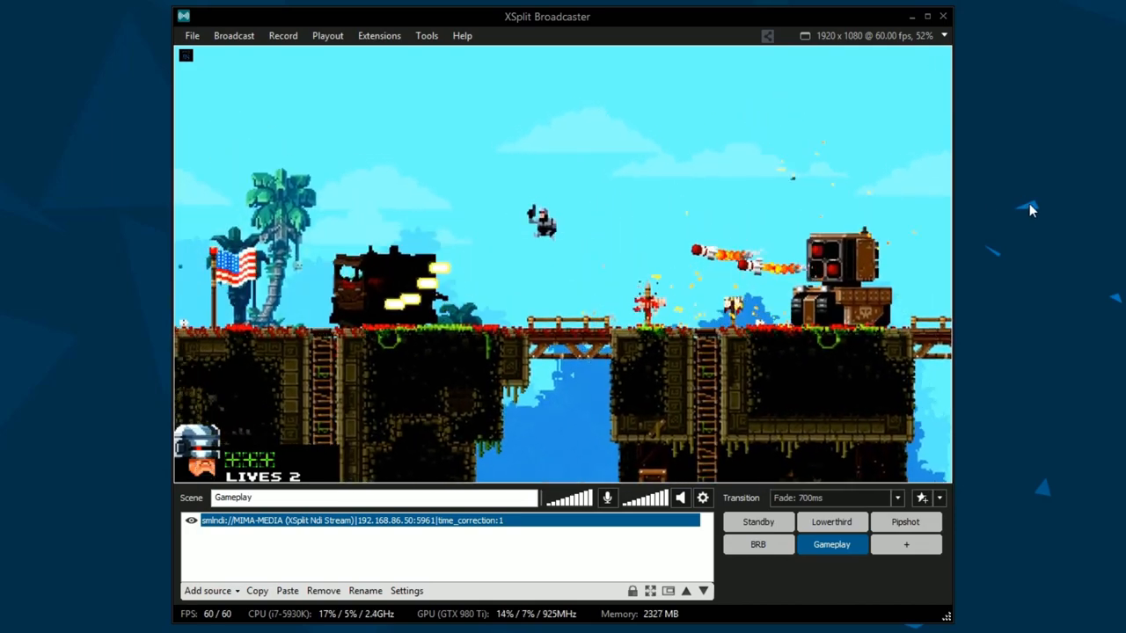
click(757, 521)
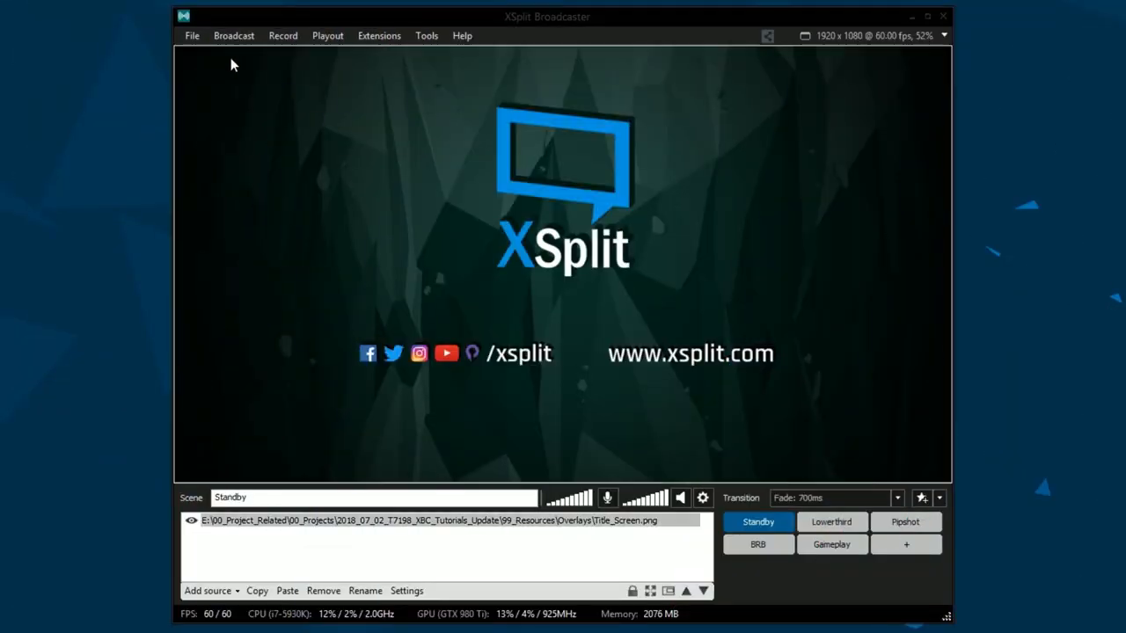
click(327, 36)
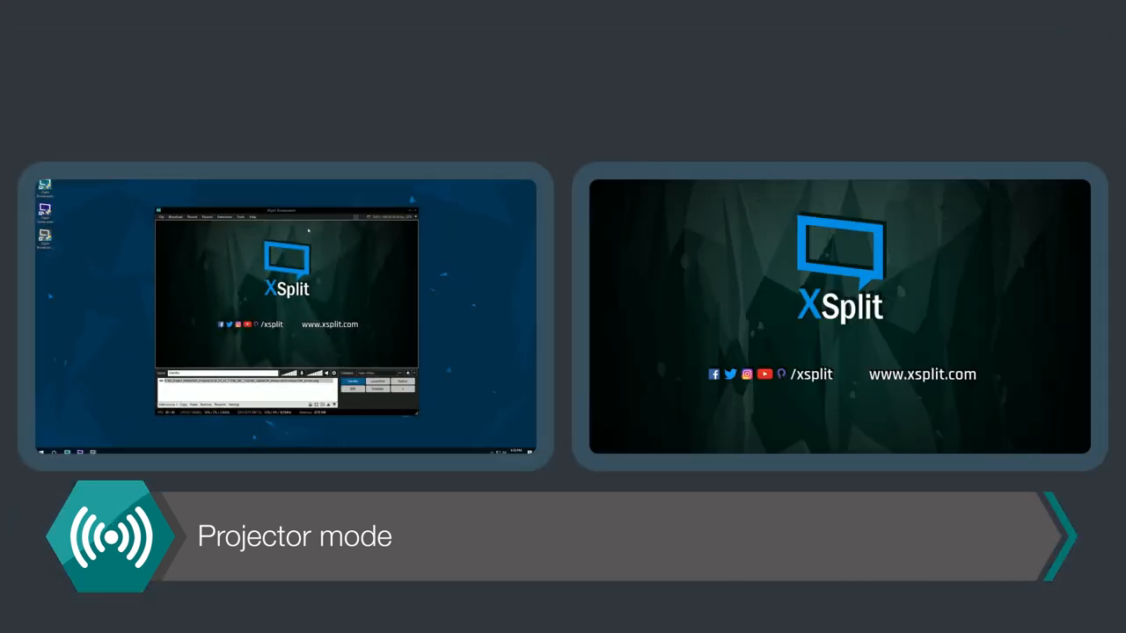
click(656, 118)
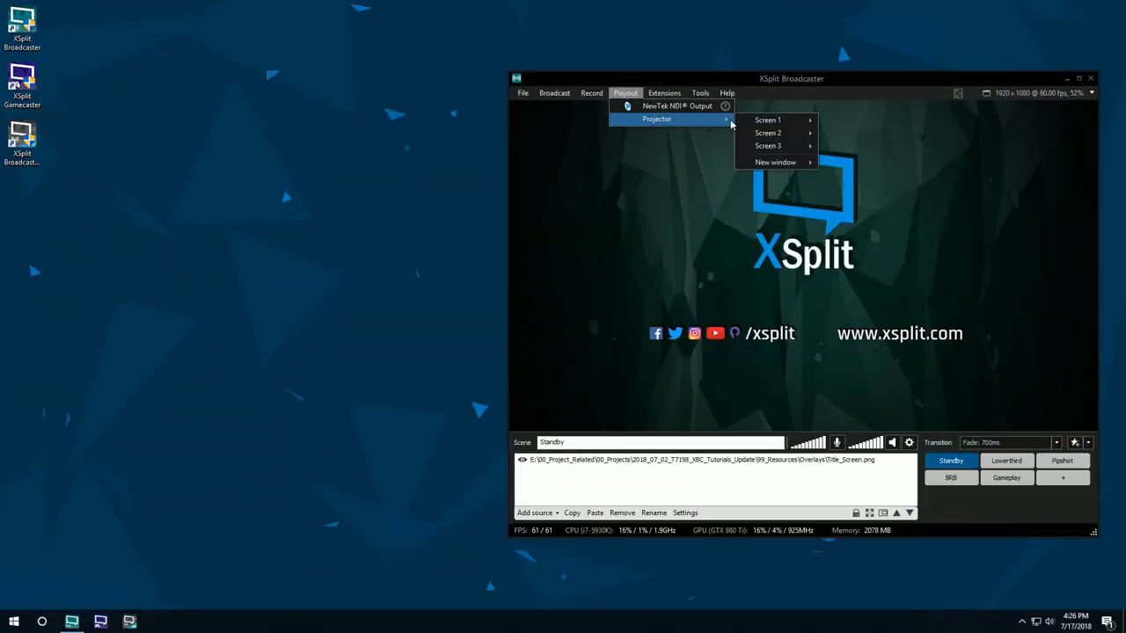
click(774, 161)
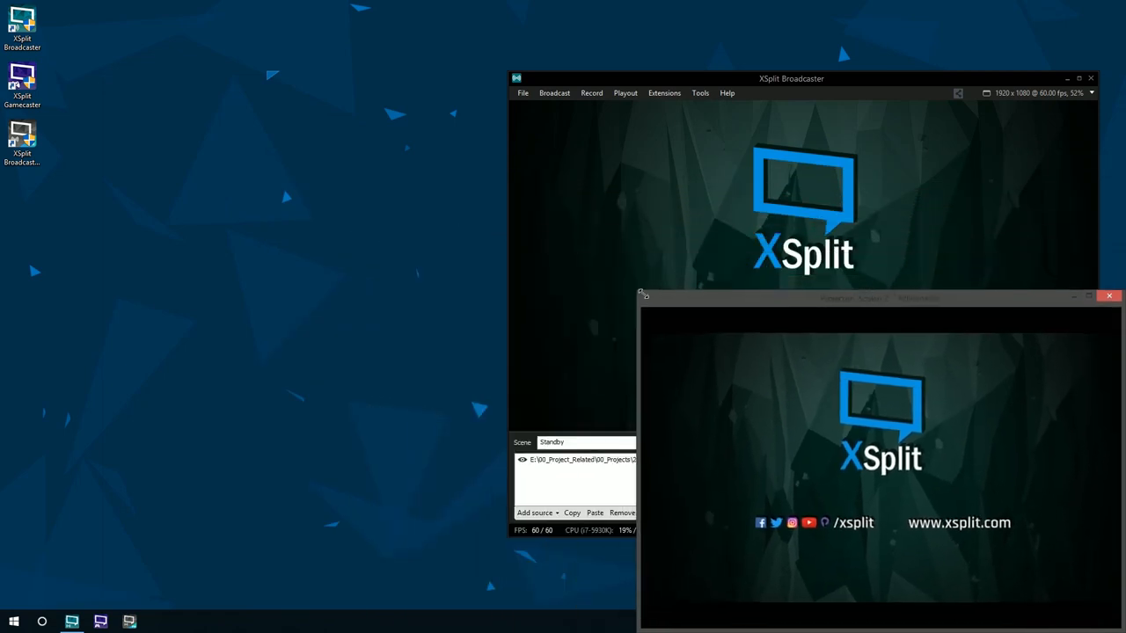